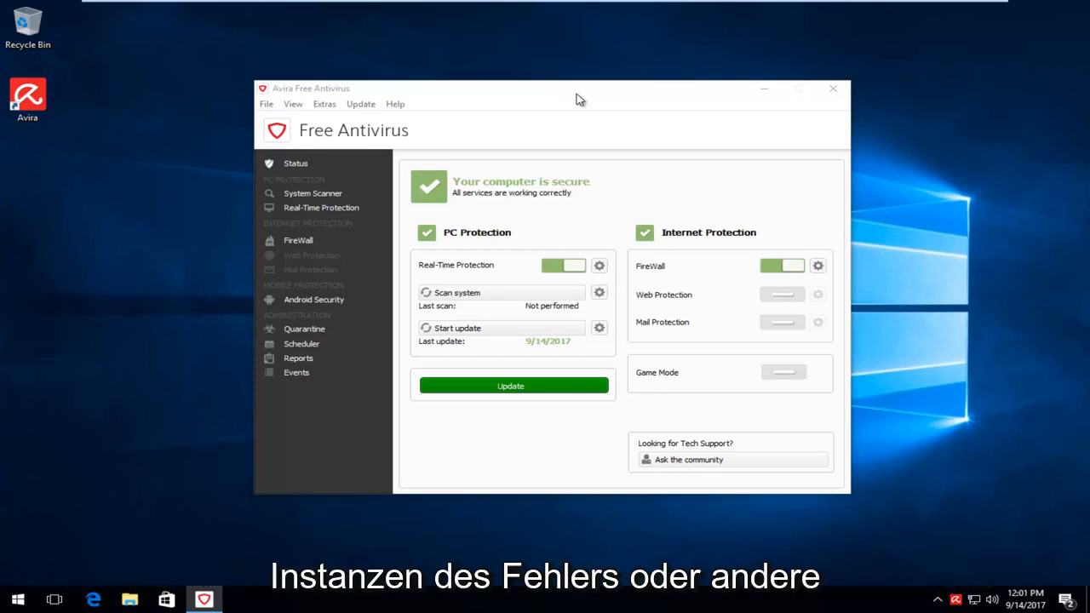
{"action": "mouse_move", "coordinate": [1024, 169]}
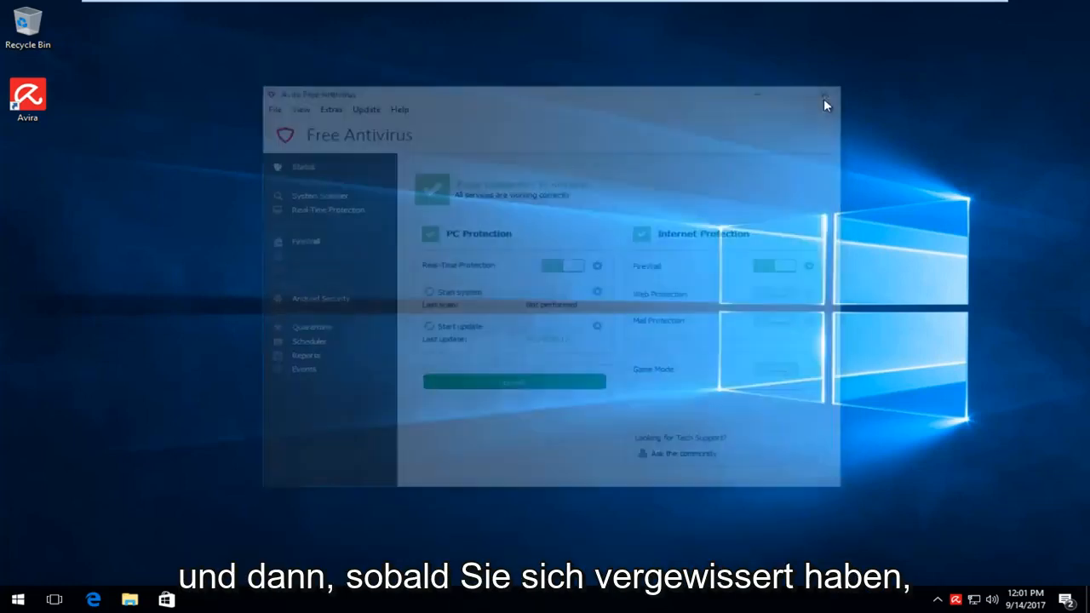
Step: Close the Avira Free Antivirus window to return to the desktop
{"action": "left_click", "coordinate": [823, 100]}
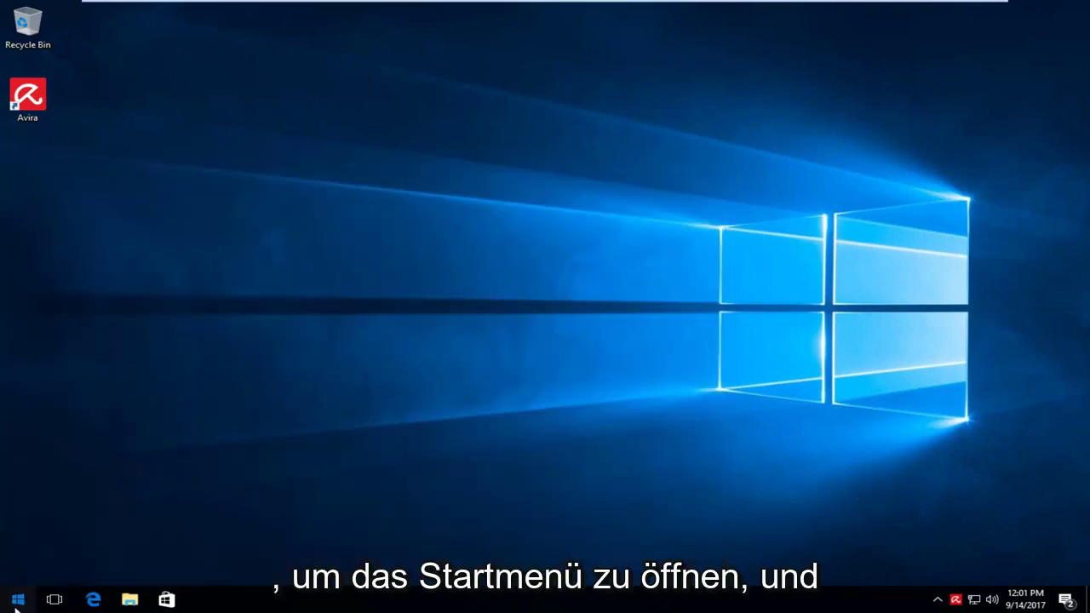
{"action": "left_click", "coordinate": [11, 598]}
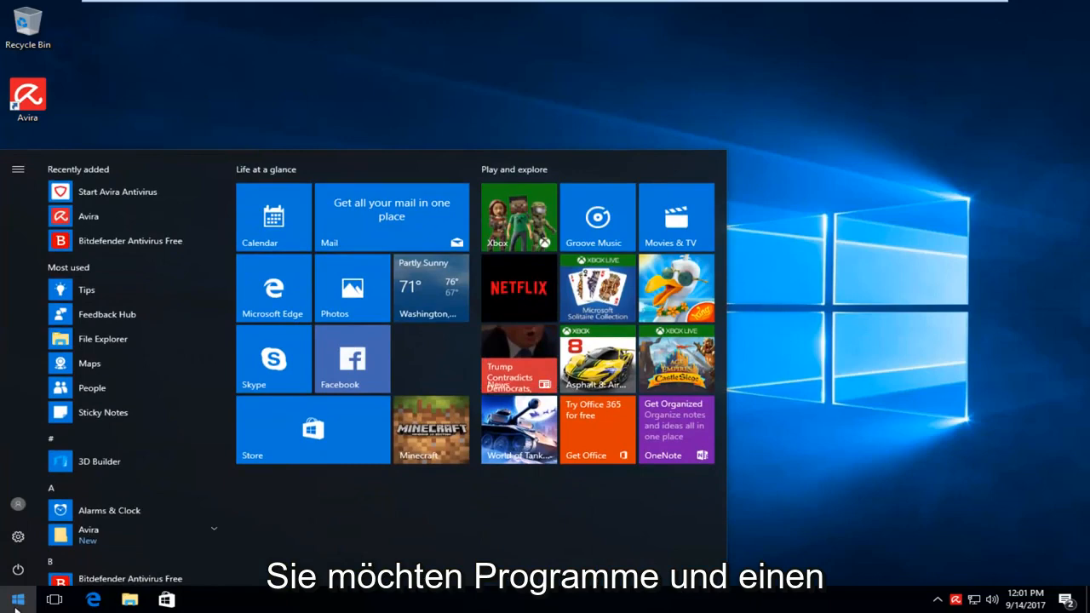
{"action": "left_click", "coordinate": [11, 596]}
{"action": "type", "text": "p"}
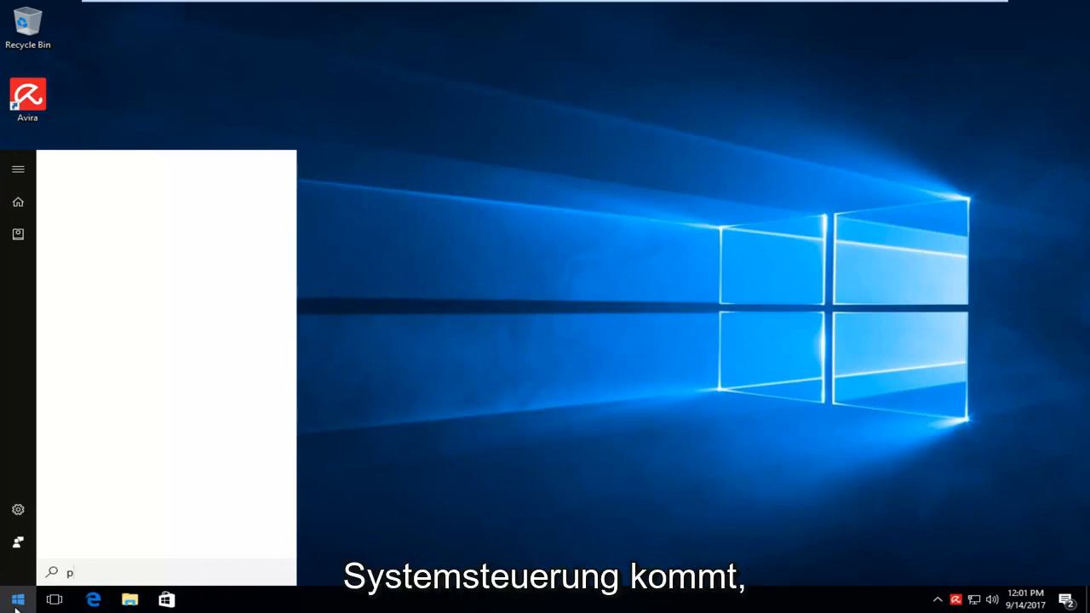
{"action": "type", "text": "rograms"}
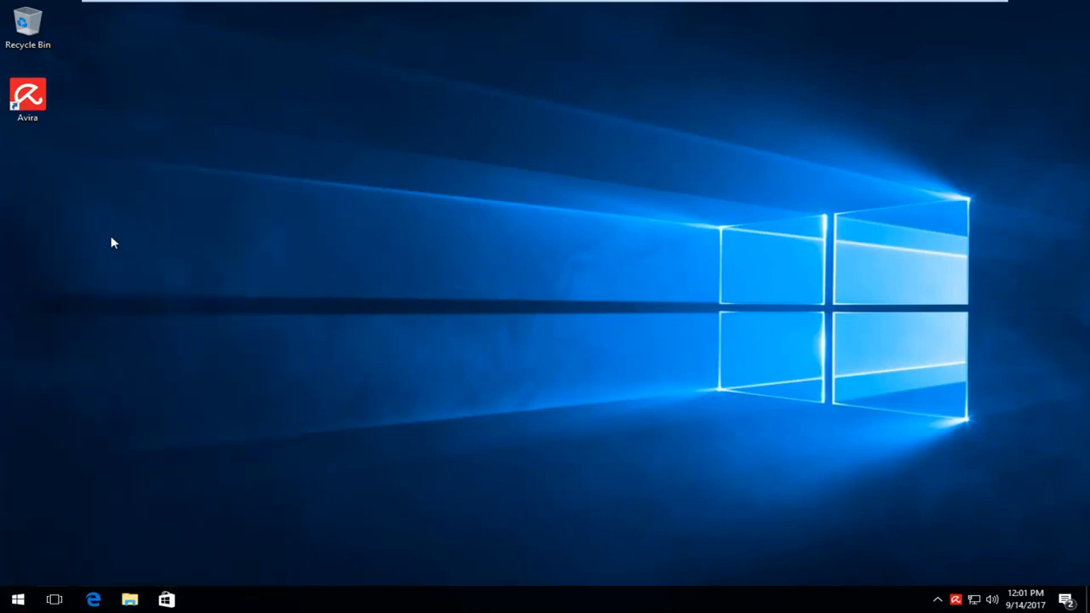
Step: Open the installed programs list and start uninstalling the Avira package
{"action": "left_click", "coordinate": [132, 597]}
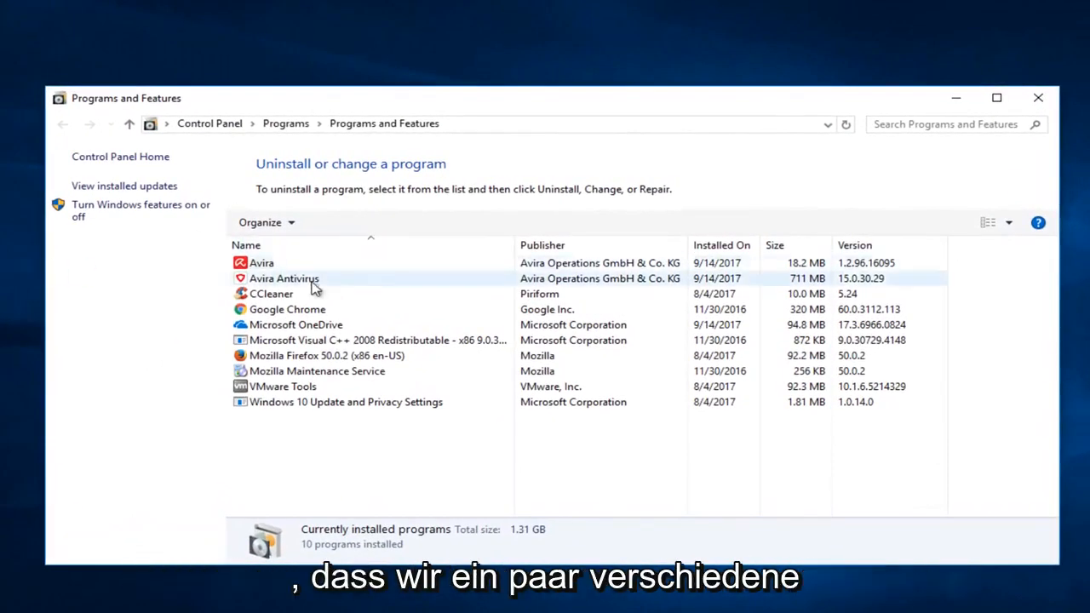
{"action": "mouse_move", "coordinate": [271, 277]}
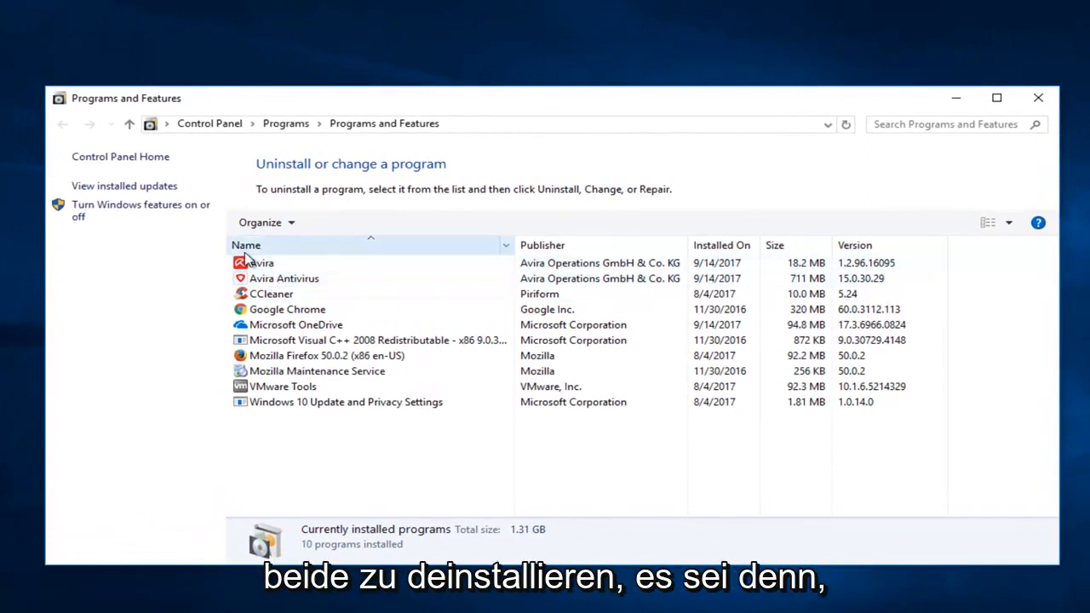
{"action": "mouse_move", "coordinate": [226, 241]}
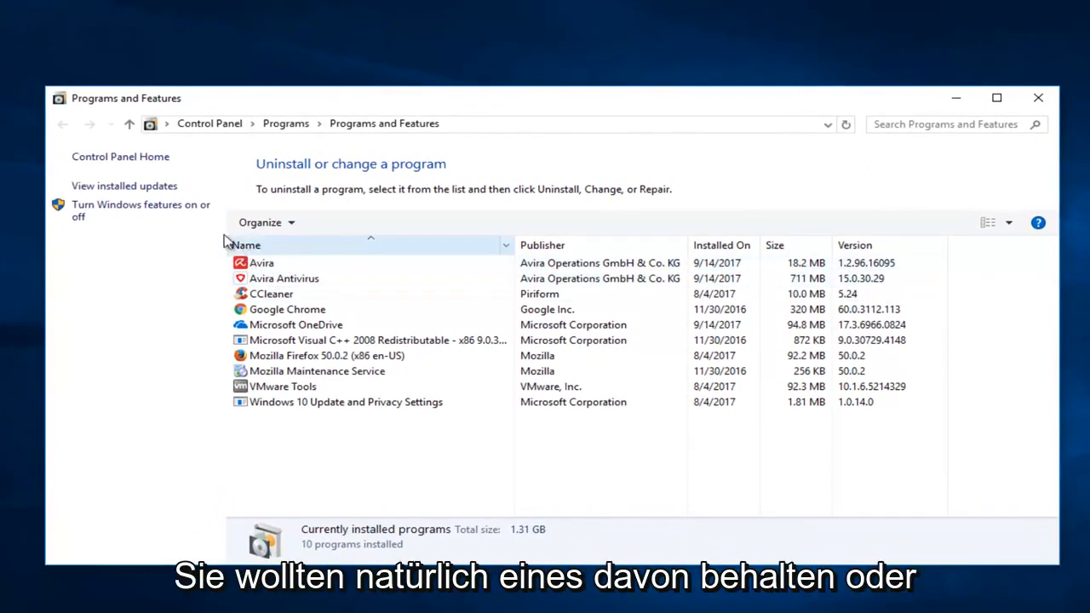
{"action": "left_click", "coordinate": [284, 279]}
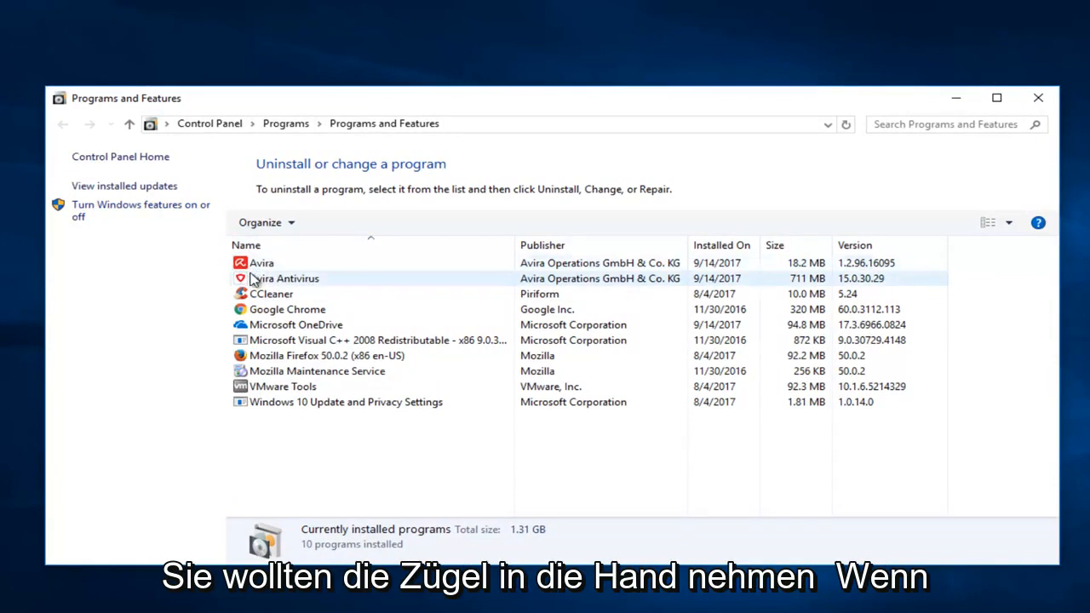
{"action": "left_click", "coordinate": [262, 262]}
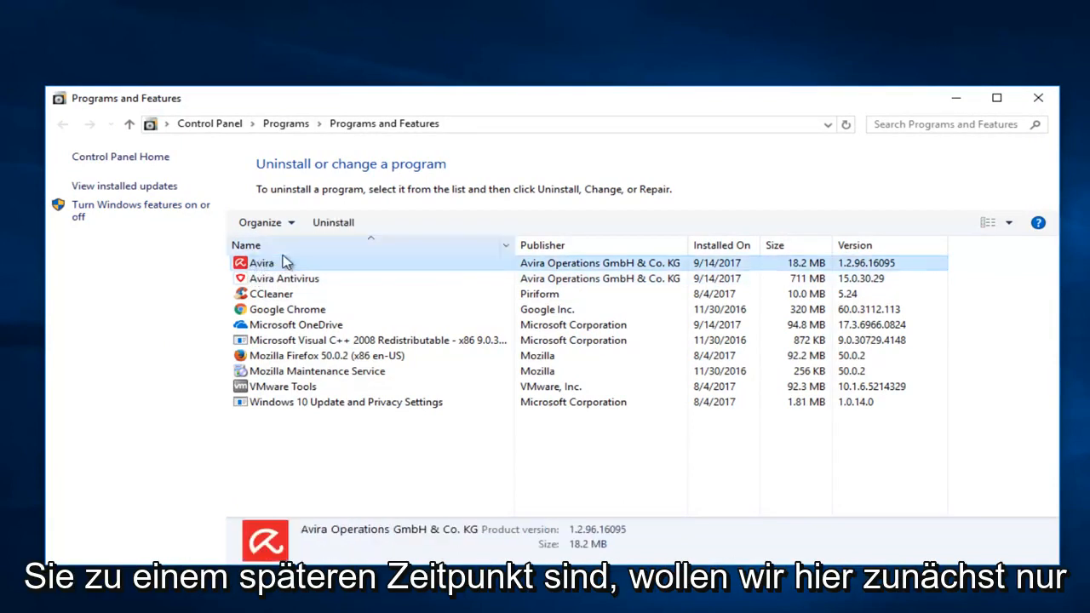
{"action": "mouse_move", "coordinate": [333, 222]}
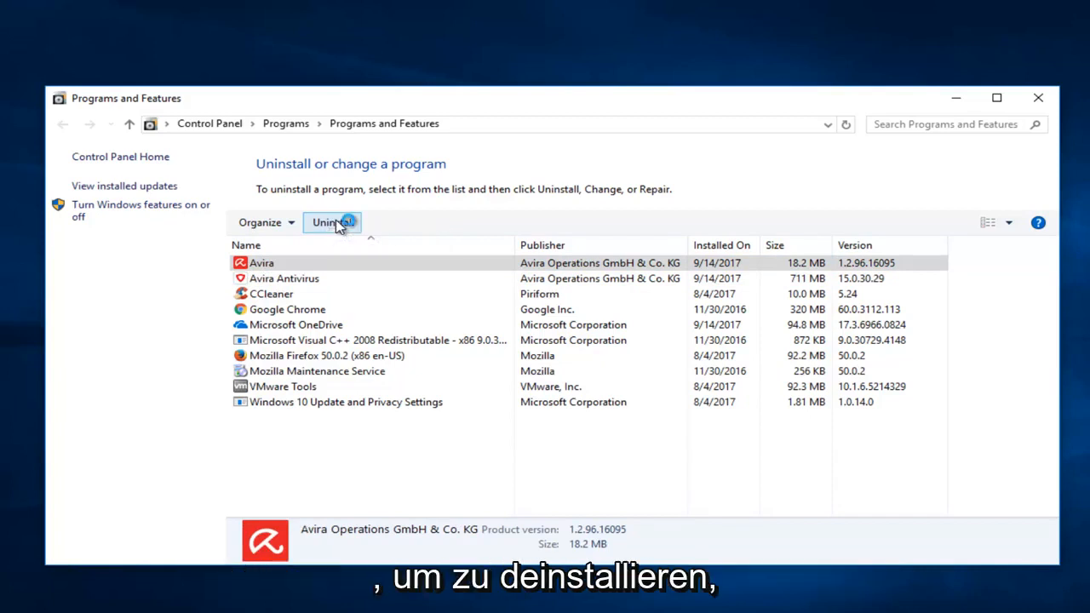
{"action": "left_click", "coordinate": [334, 222]}
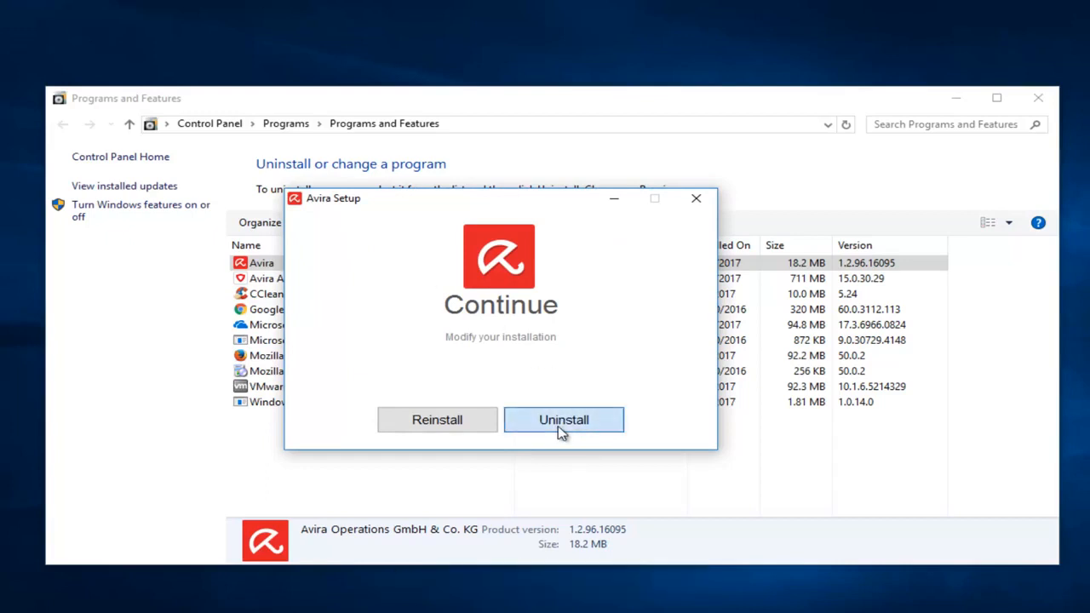
Step: Attempt Avira's uninstall, dismiss the dependency warning, and close Avira Setup
{"action": "left_click", "coordinate": [564, 420]}
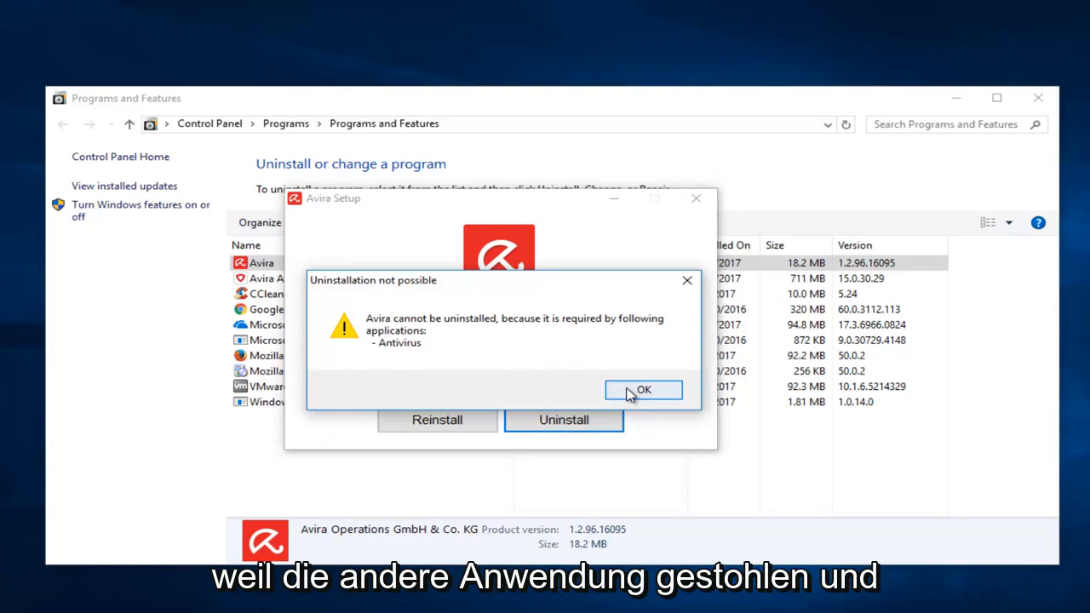
{"action": "left_click", "coordinate": [643, 390]}
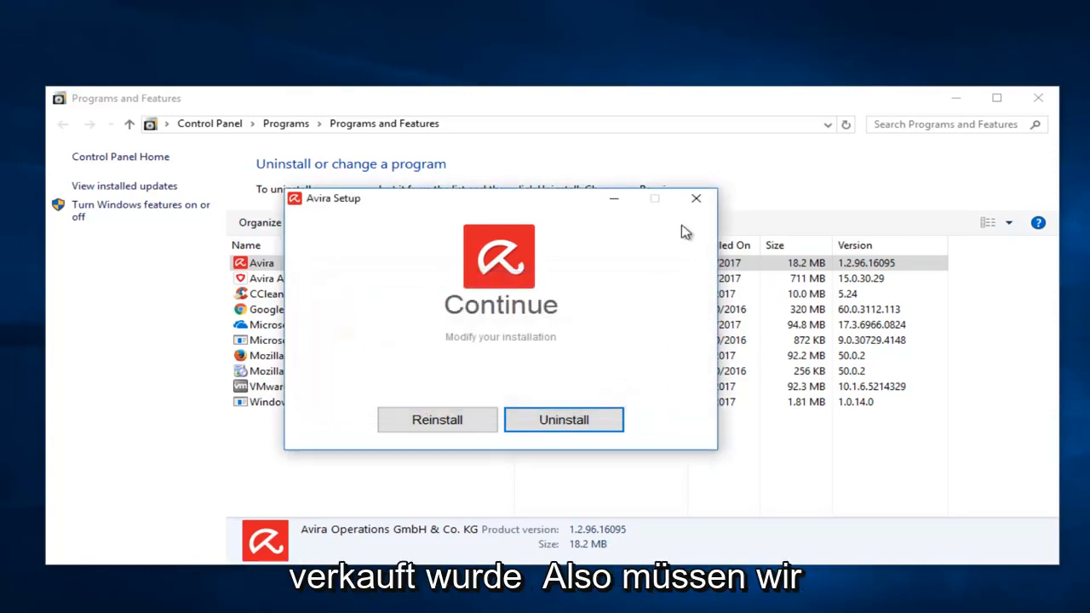
{"action": "left_click", "coordinate": [695, 197]}
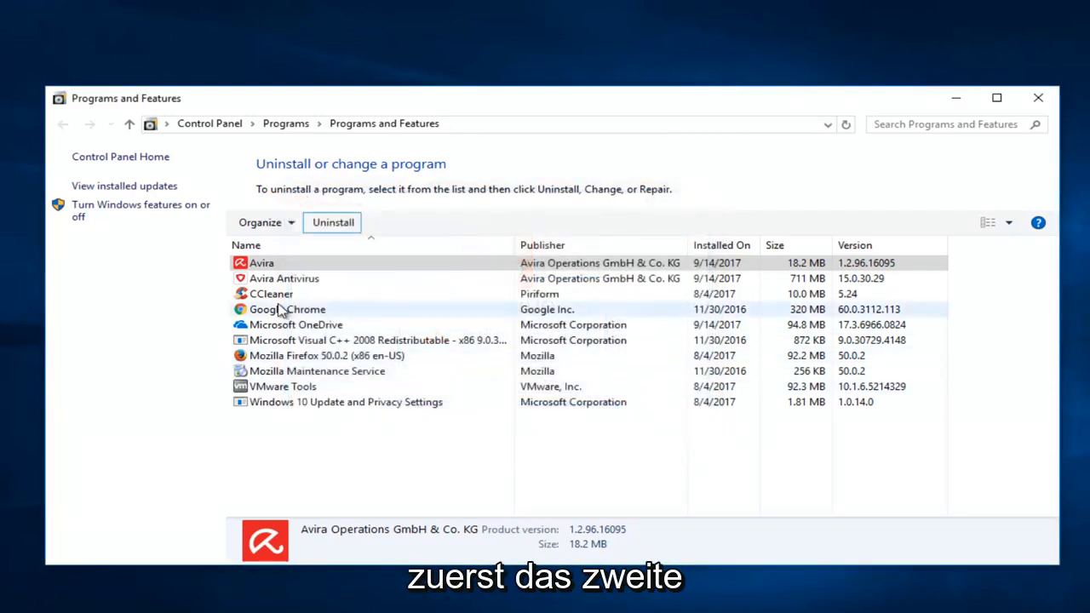
Step: Start uninstalling Avira Antivirus and pick an app for the open-link prompt
{"action": "left_click", "coordinate": [283, 278]}
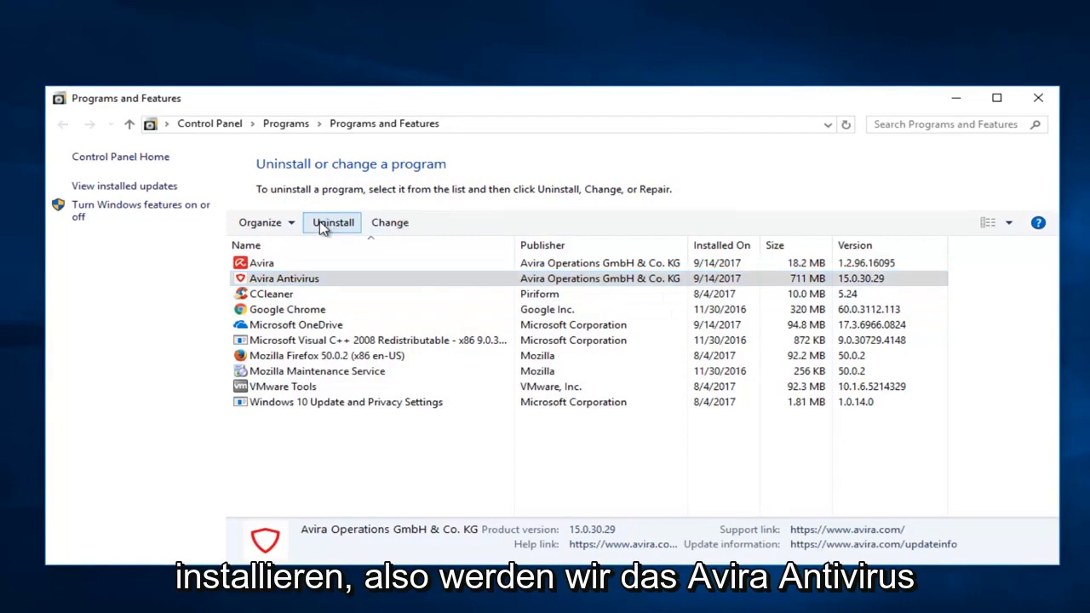
{"action": "left_click", "coordinate": [332, 222]}
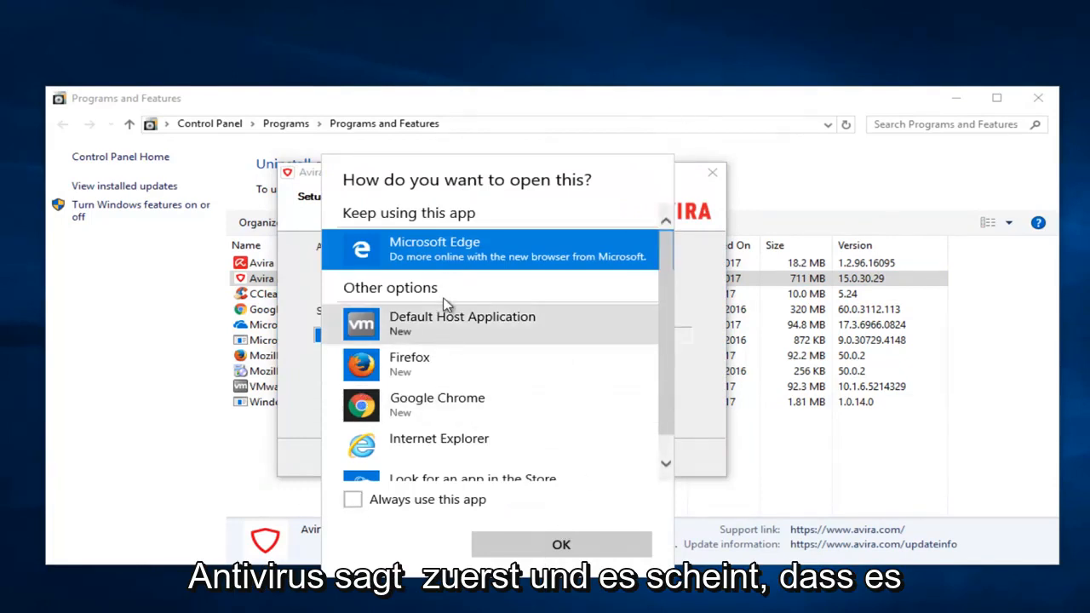
{"action": "left_click", "coordinate": [560, 544]}
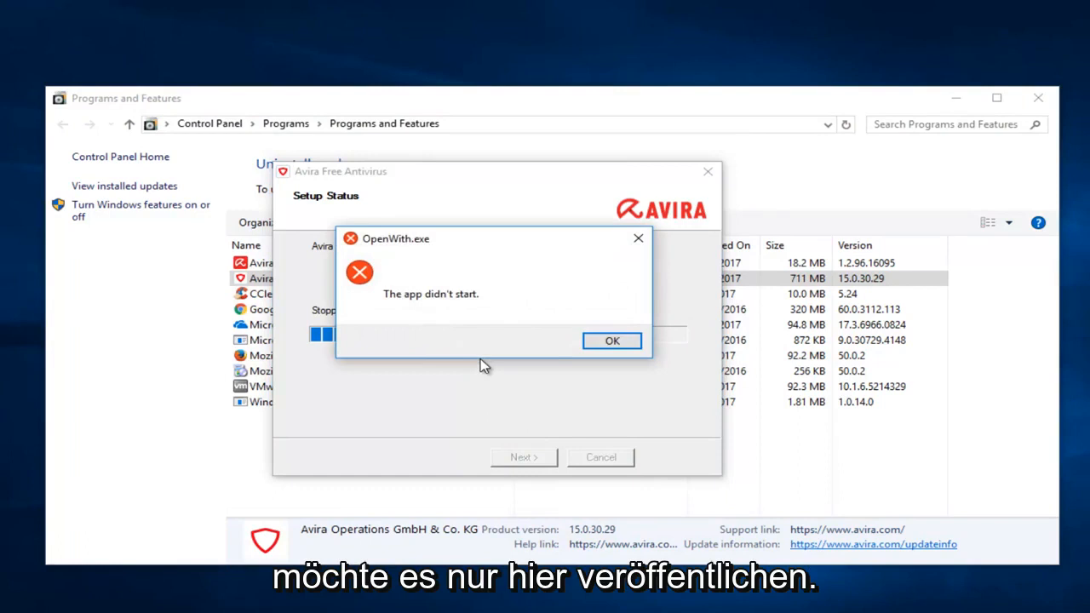
Step: Dismiss the OpenWith.exe error and wait for the system restart prompt
{"action": "left_click", "coordinate": [612, 340]}
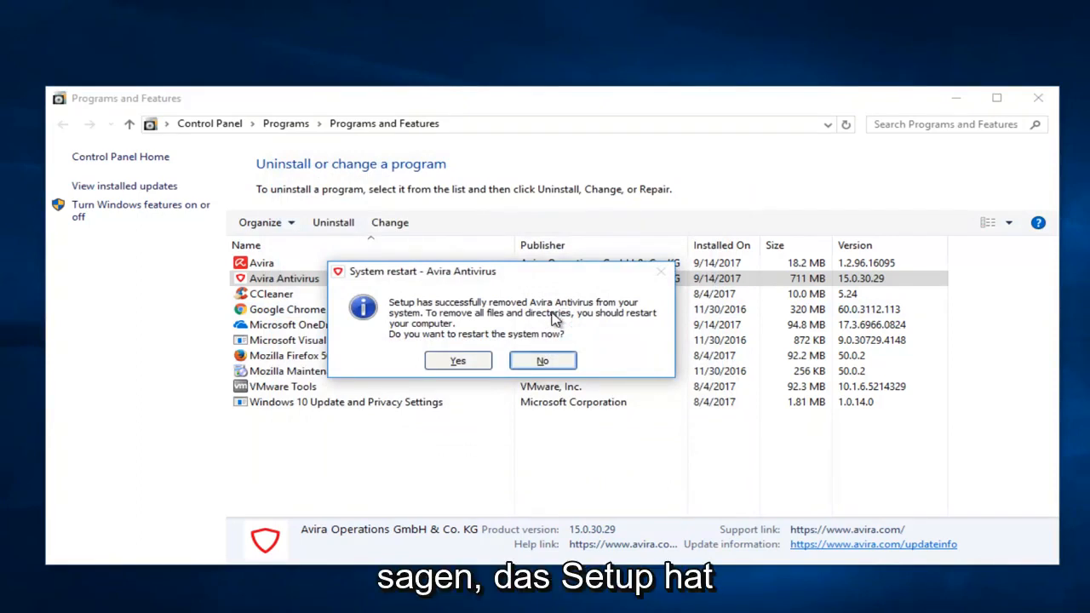
{"action": "mouse_move", "coordinate": [545, 317]}
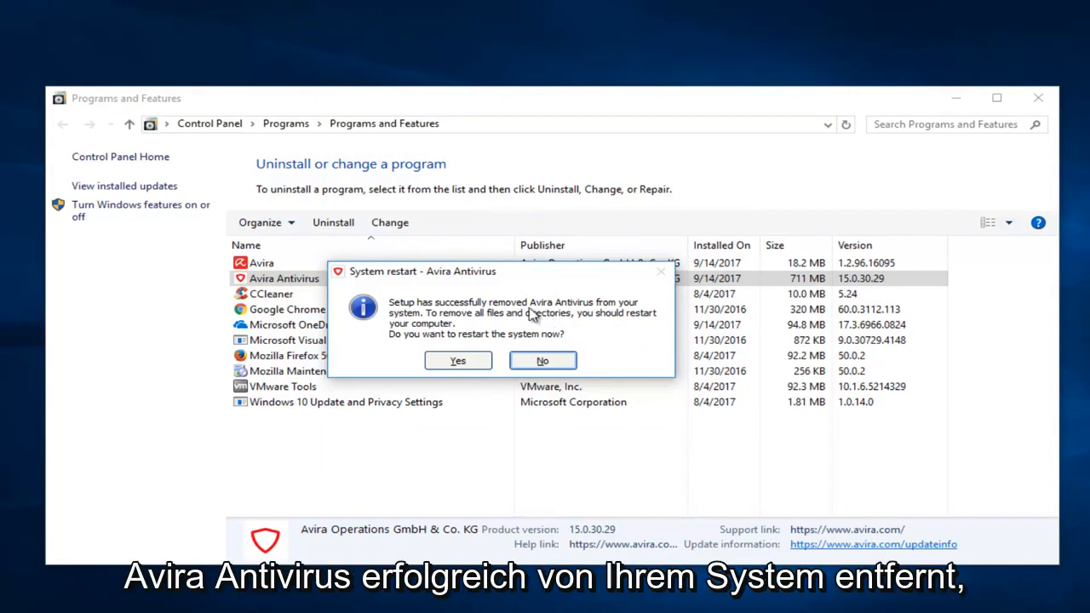
{"action": "mouse_move", "coordinate": [439, 340]}
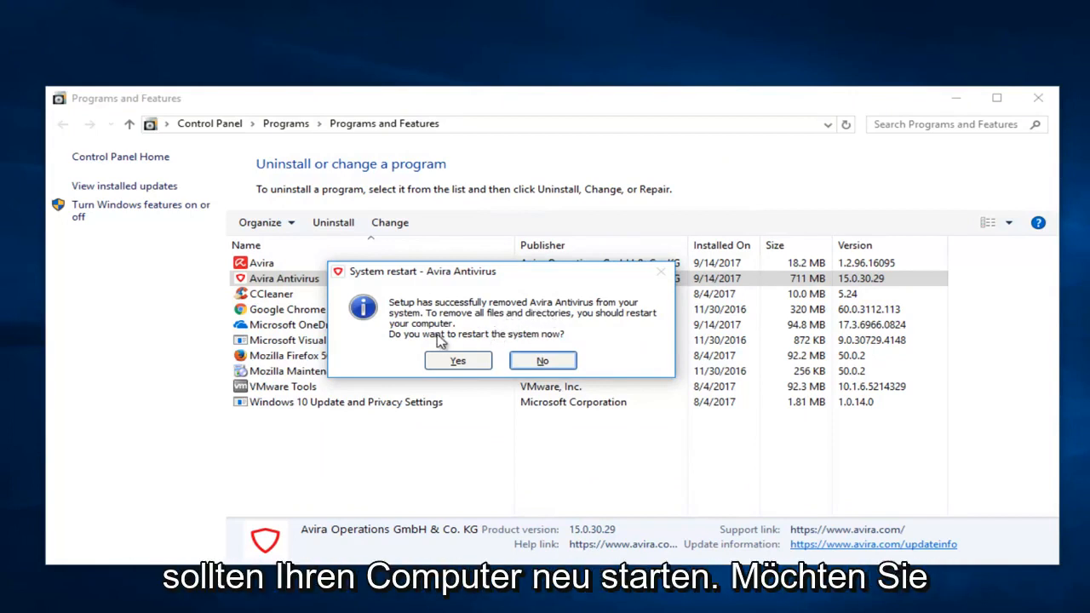
{"action": "mouse_move", "coordinate": [542, 349]}
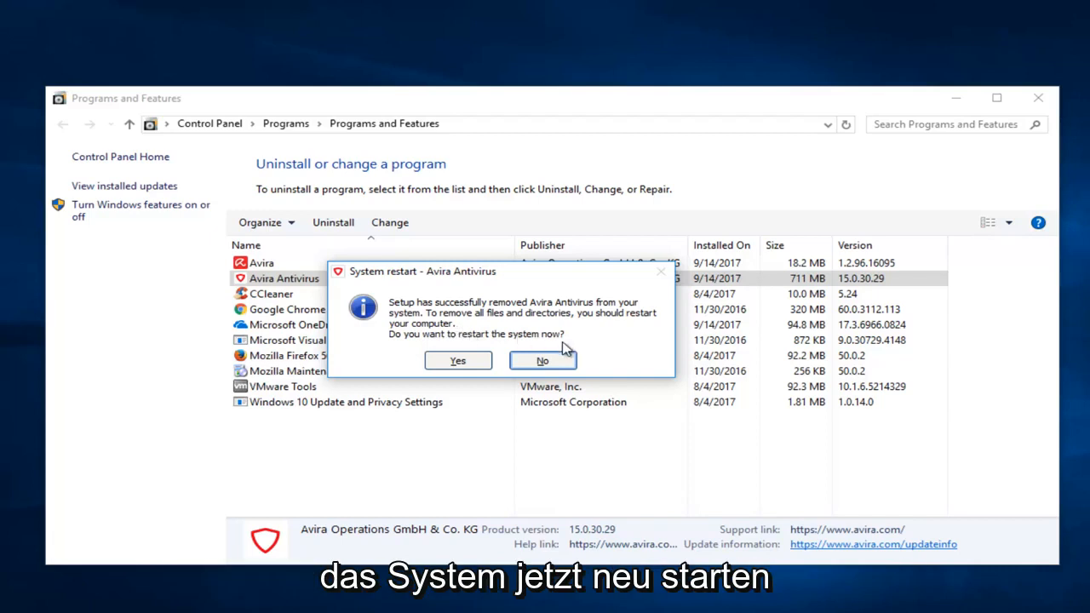
Step: Decline the restart, then uninstall the remaining Avira package
{"action": "left_click", "coordinate": [542, 361]}
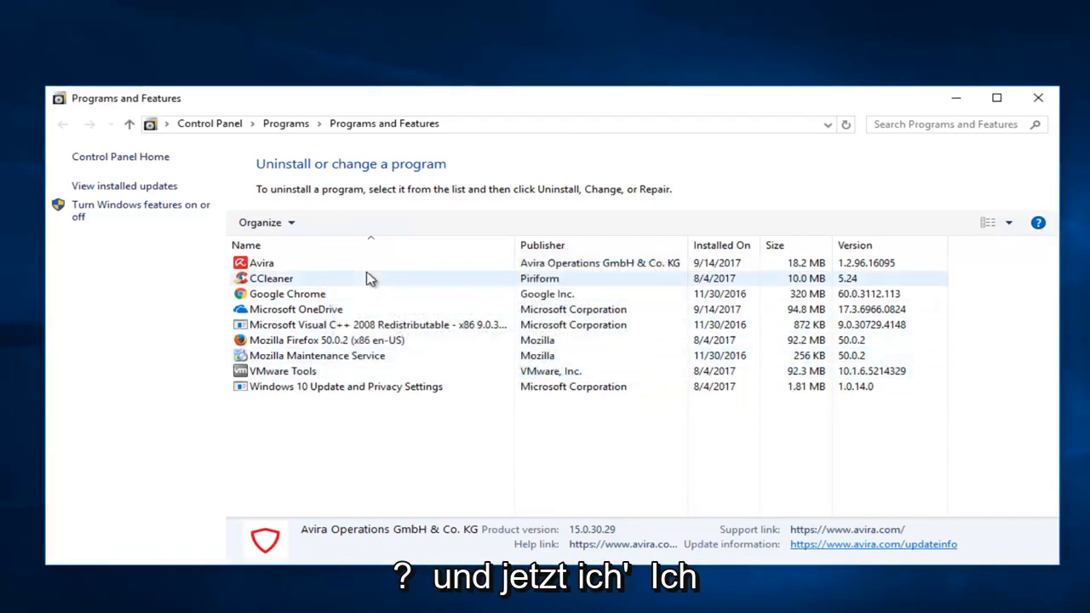
{"action": "left_click", "coordinate": [261, 262]}
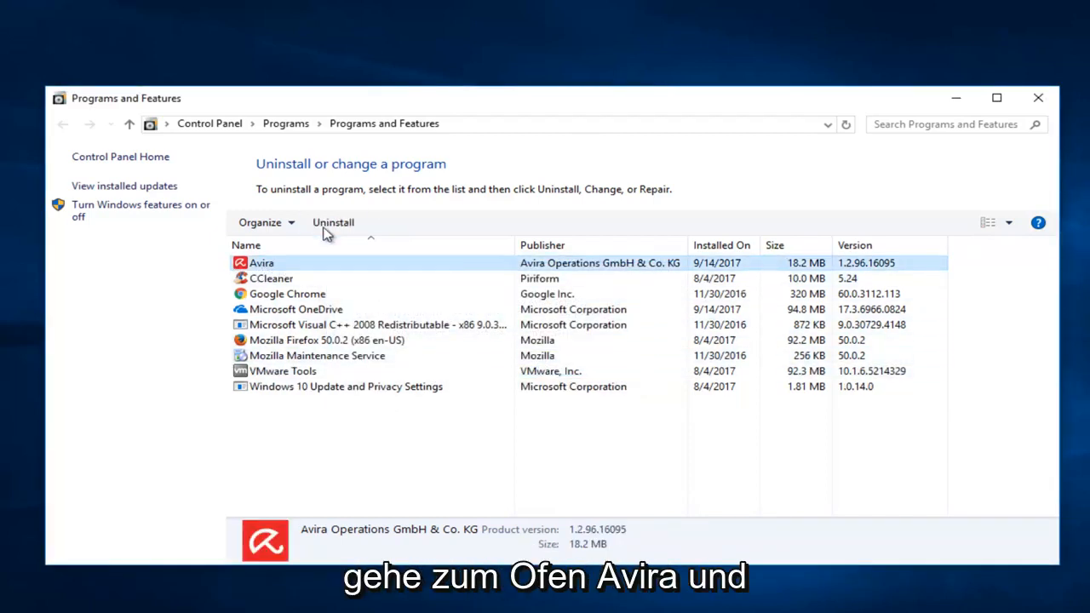
{"action": "left_click", "coordinate": [333, 222]}
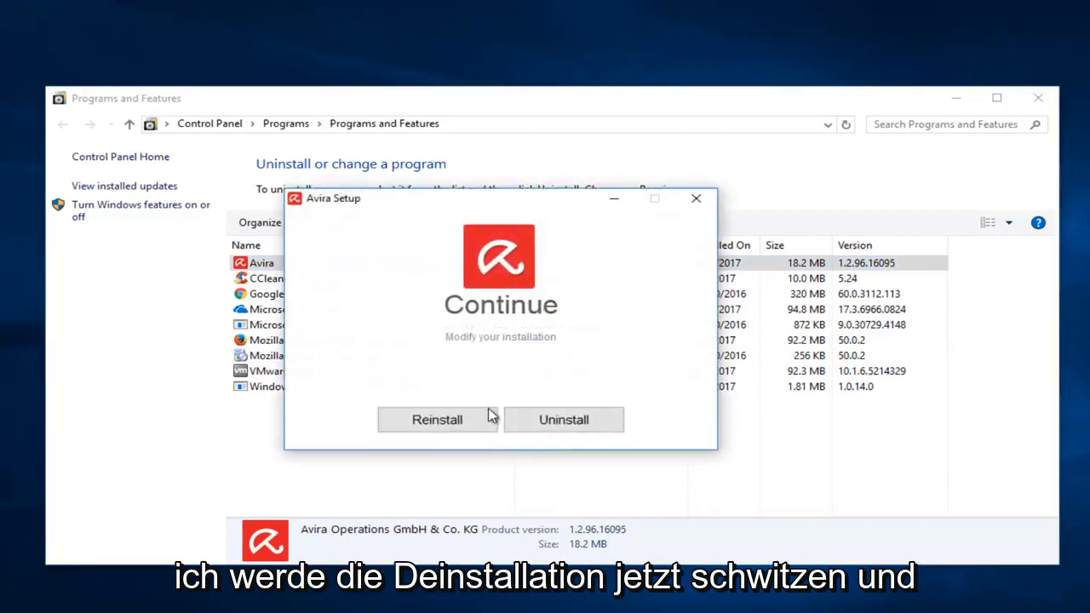
{"action": "left_click", "coordinate": [564, 419]}
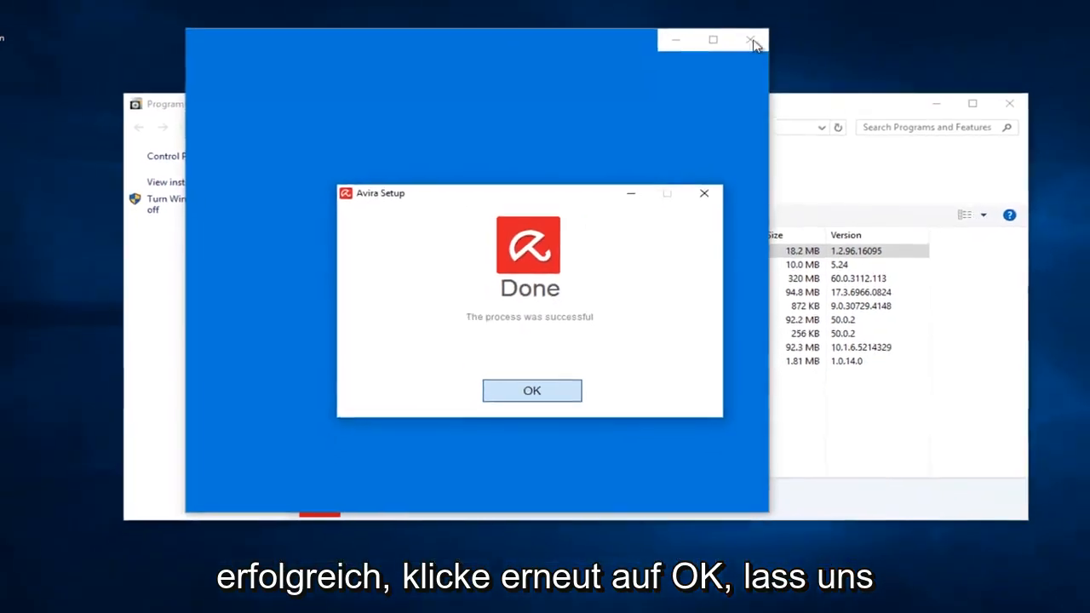
Step: Acknowledge the success message and close the Avira feedback page and Programs and Features
{"action": "left_click", "coordinate": [531, 391]}
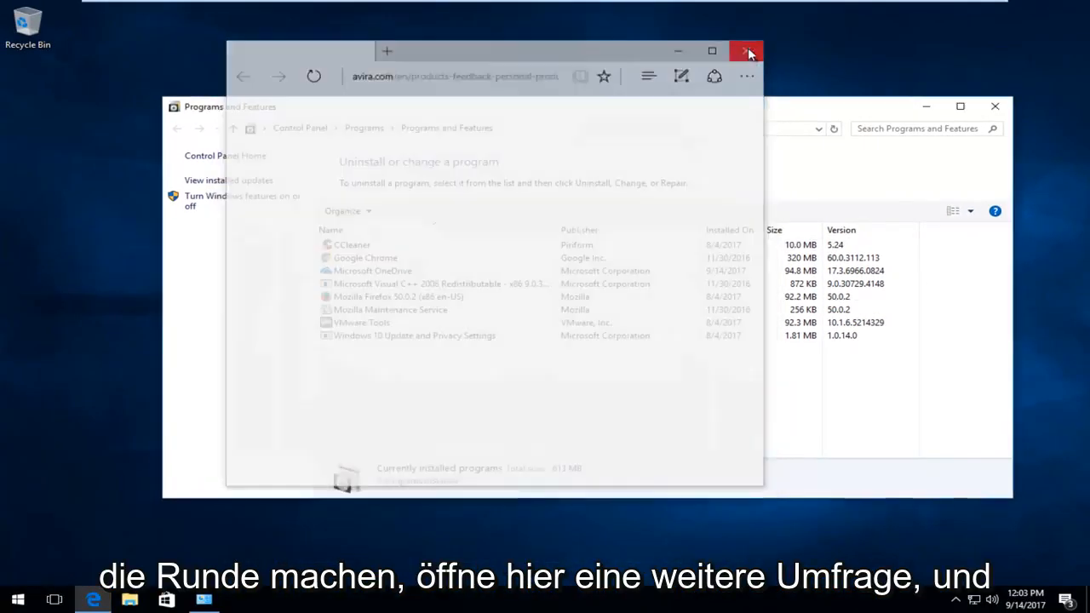
{"action": "left_click", "coordinate": [744, 51]}
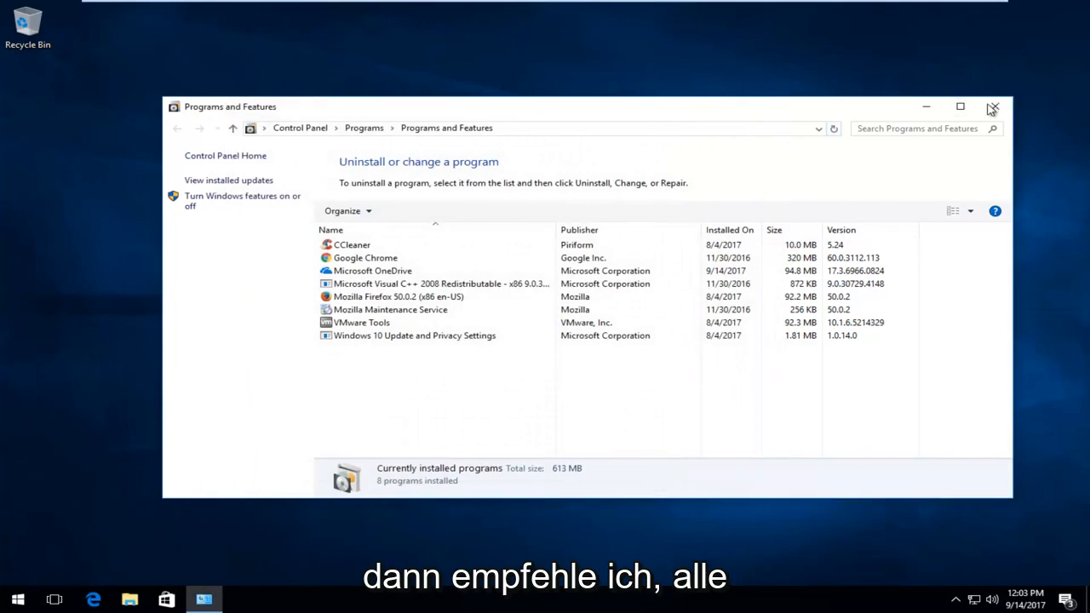
{"action": "left_click", "coordinate": [993, 105]}
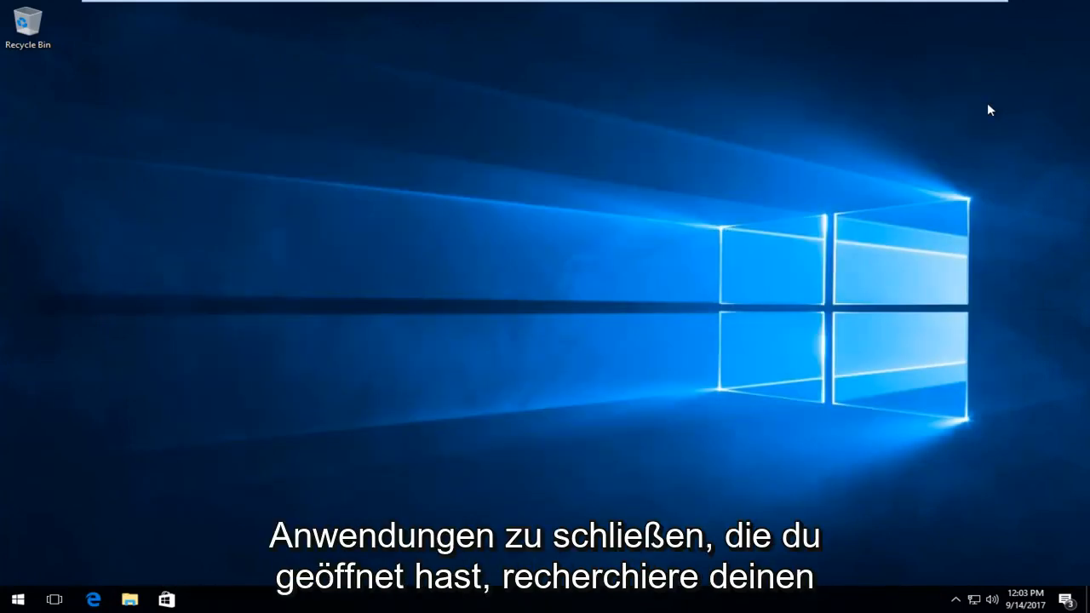